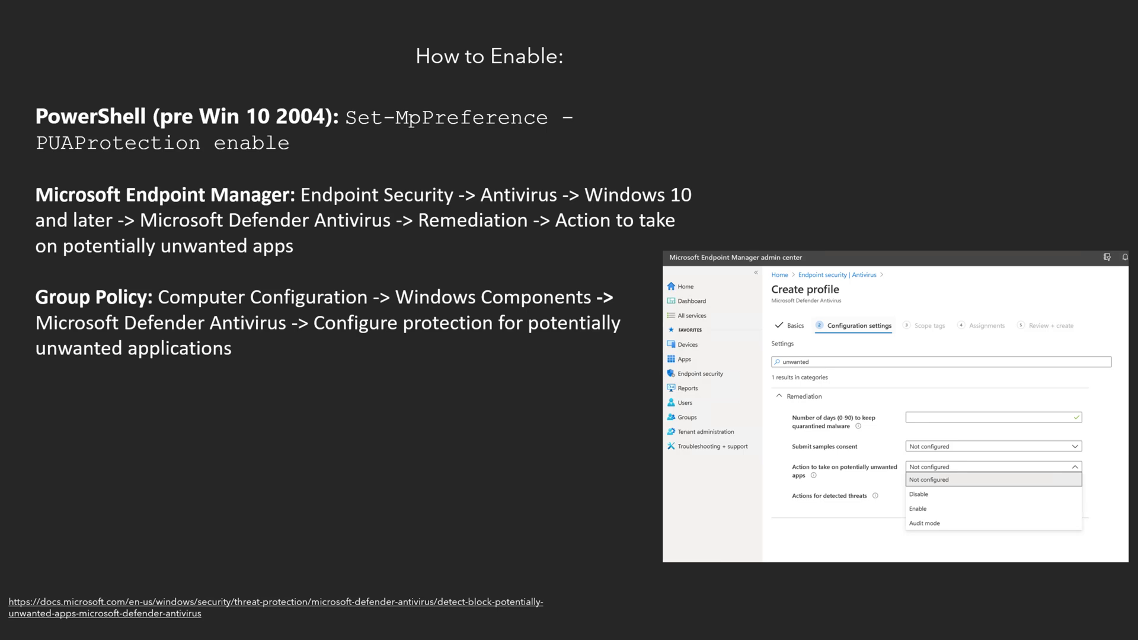
Step: Advance the slideshow through the audit-only mode slide for PUA protection
key(right)
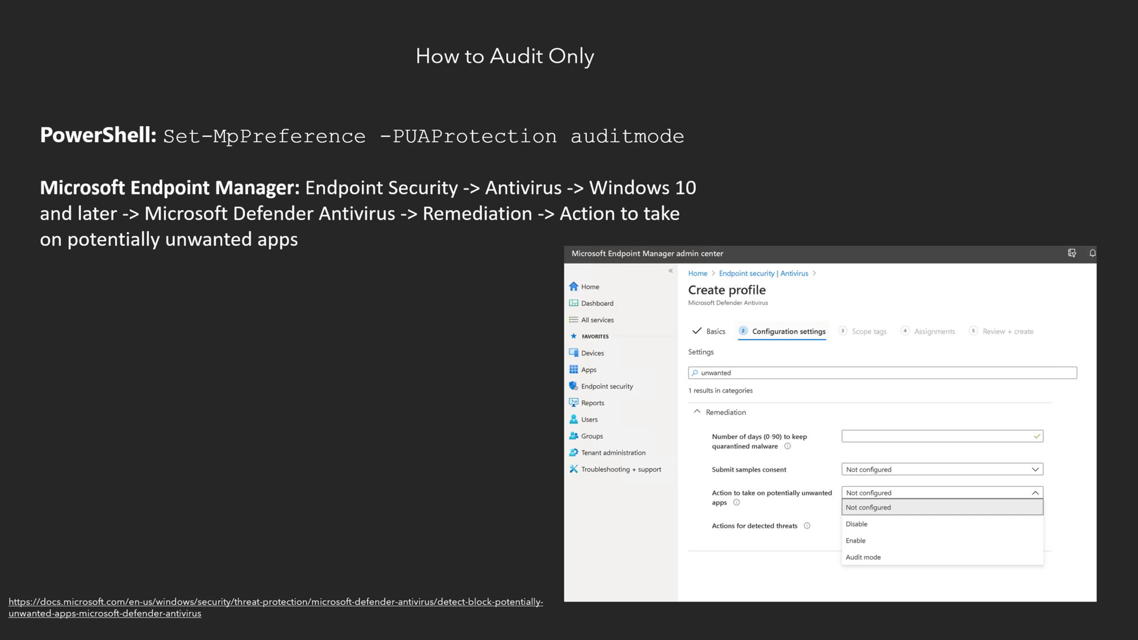
key(Right)
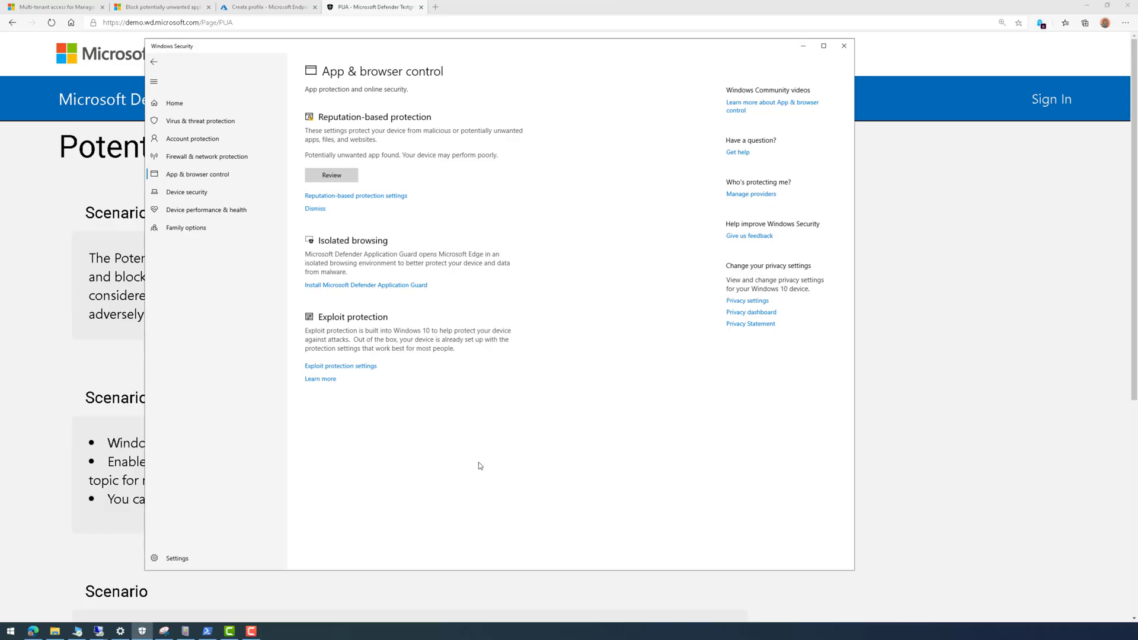
mouse_move(259, 57)
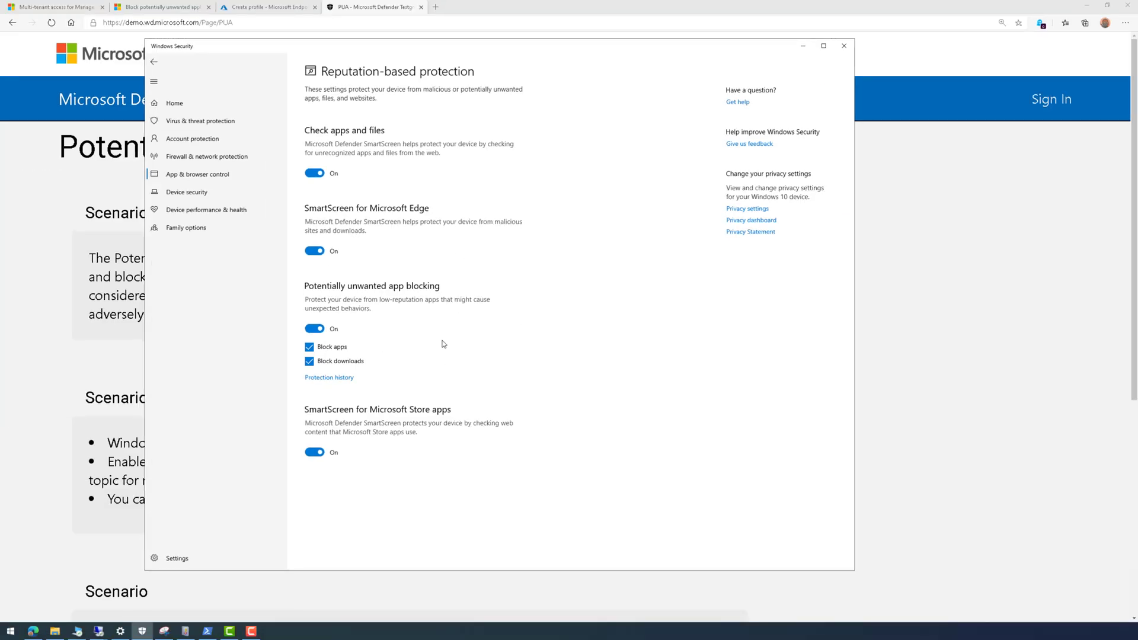
Step: Show the reputation-based protection settings with PUA blocking on for apps and downloads
click(207, 630)
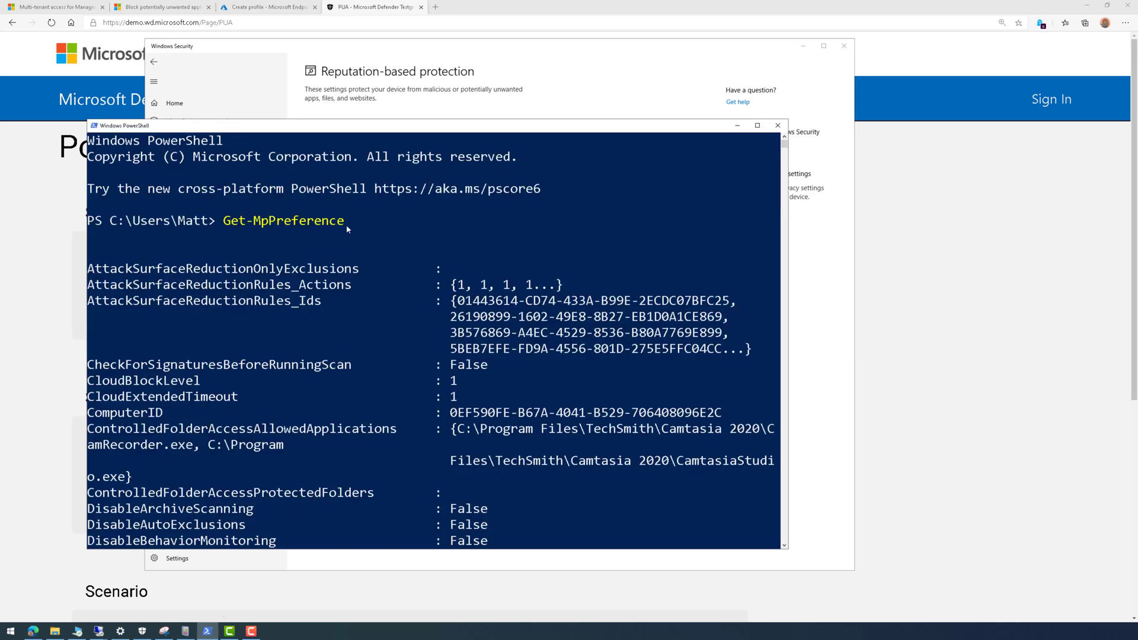
Step: Review the Get-MpPreference output down to PUAProtection and return to Windows Security
scroll(down, 3)
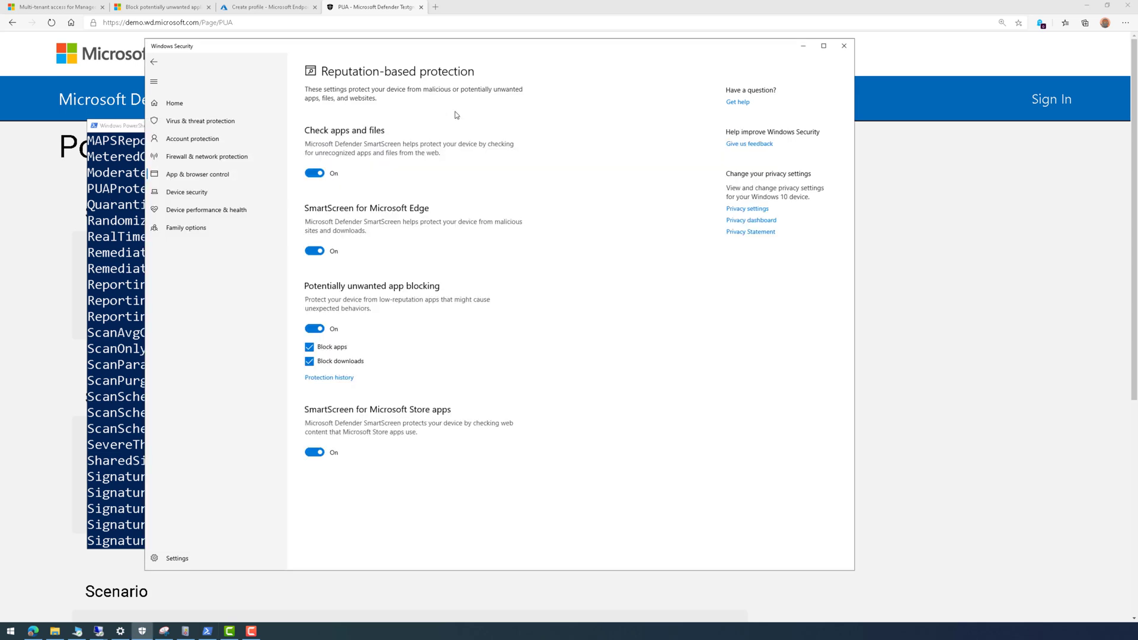
click(842, 46)
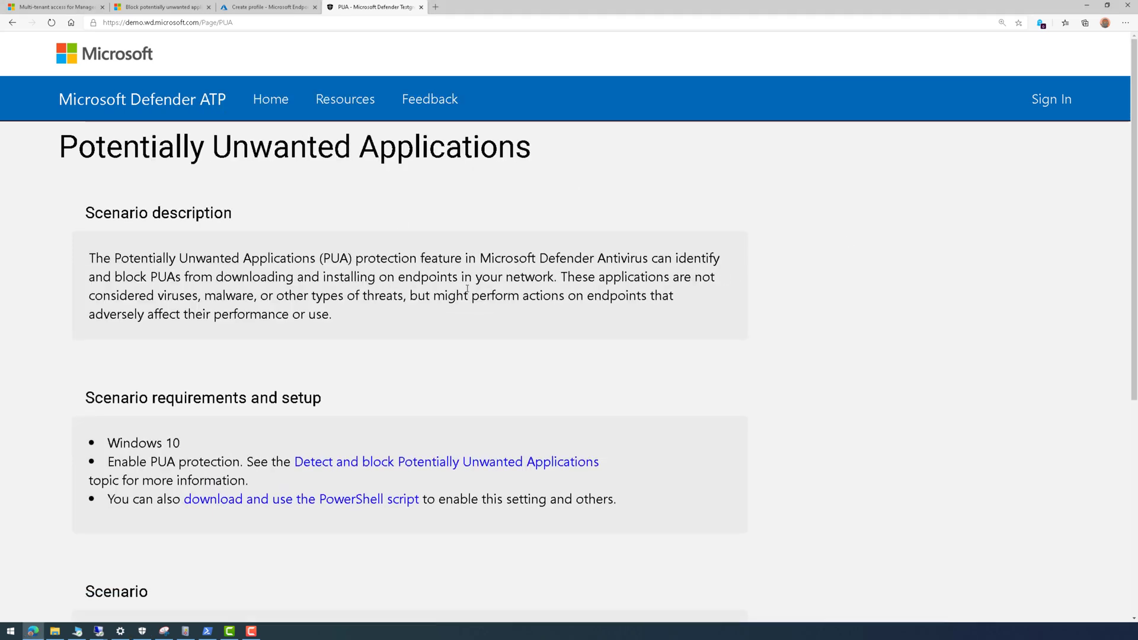
Step: Follow the amtso.org feature-settings-check link from the Defender ATP PUA scenario page
scroll(down, 3)
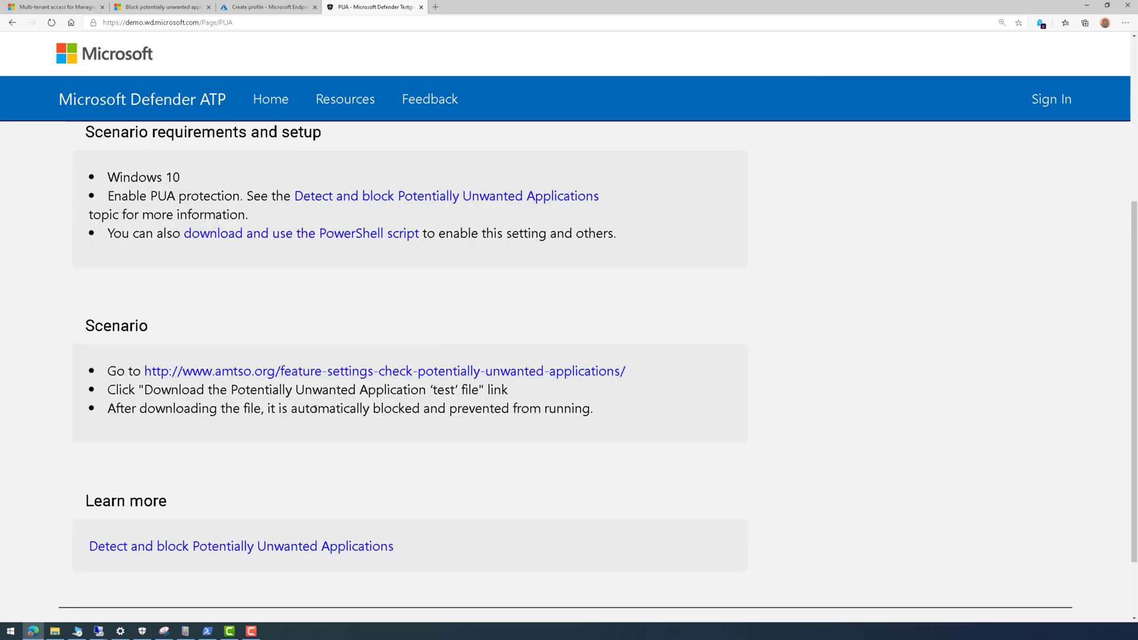
click(375, 371)
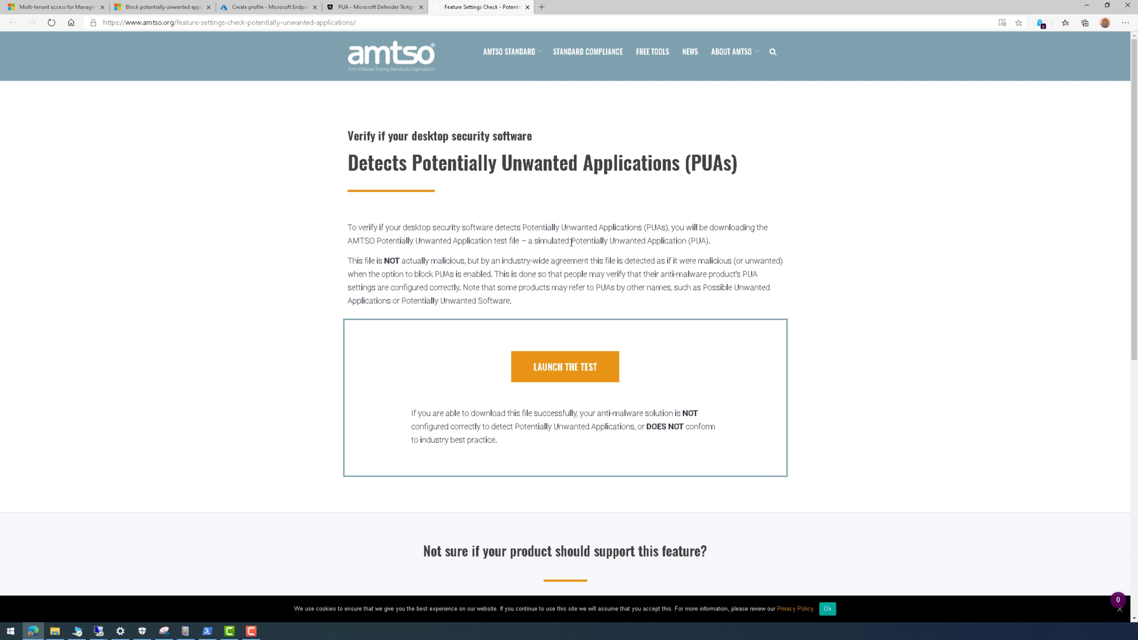
Step: Launch the AMTSO PUA test download and choose Keep anyway on the SmartScreen warning
click(564, 366)
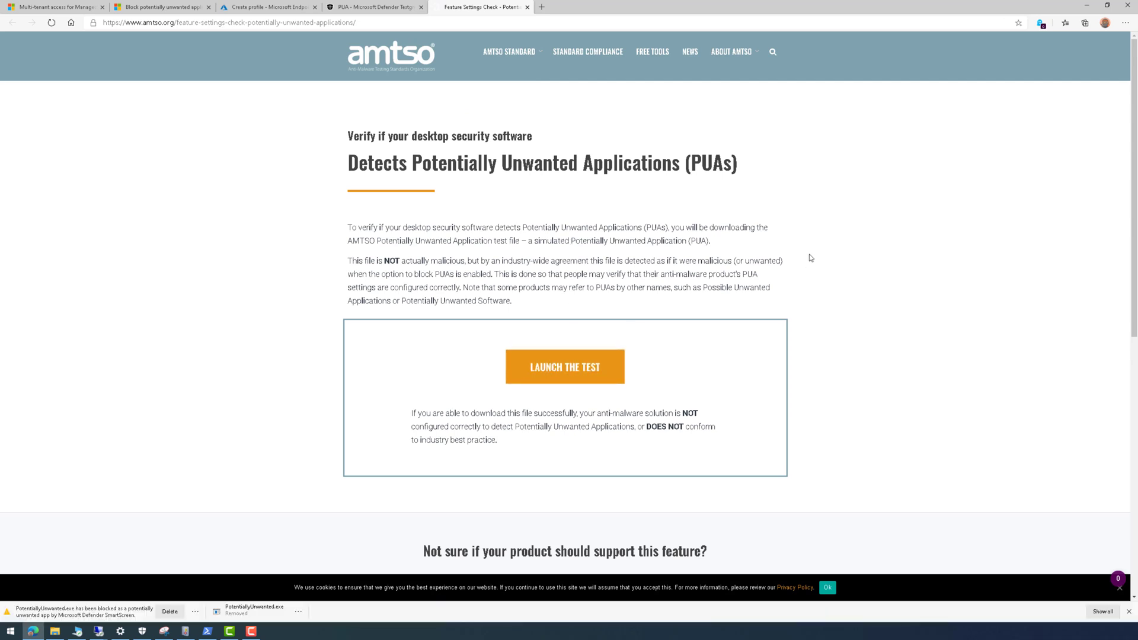
mouse_move(251, 567)
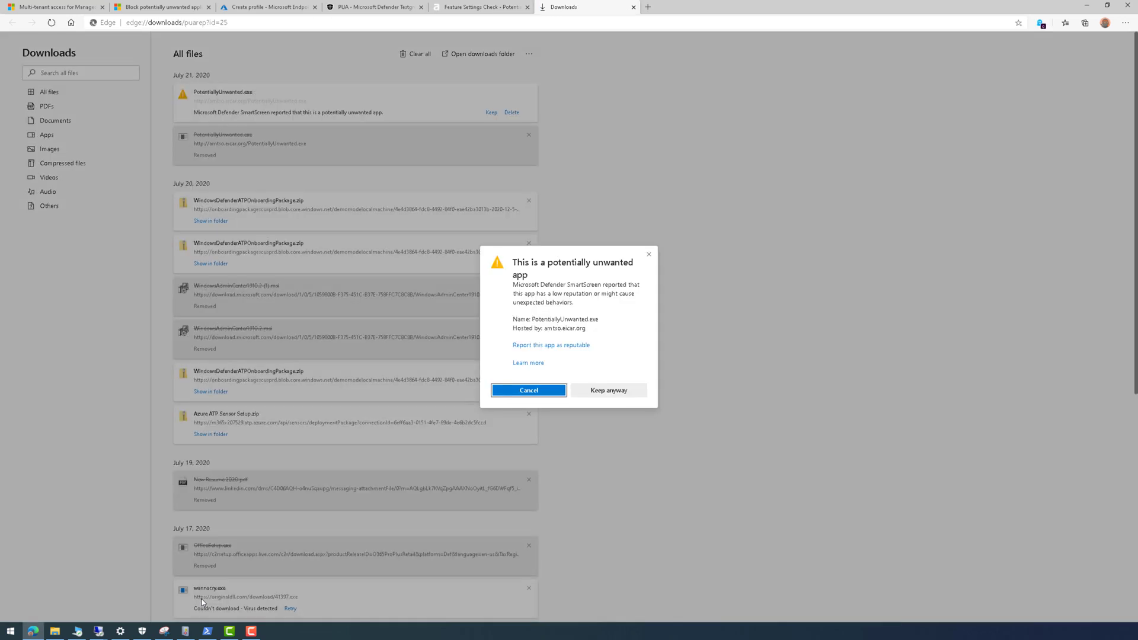
mouse_move(592, 384)
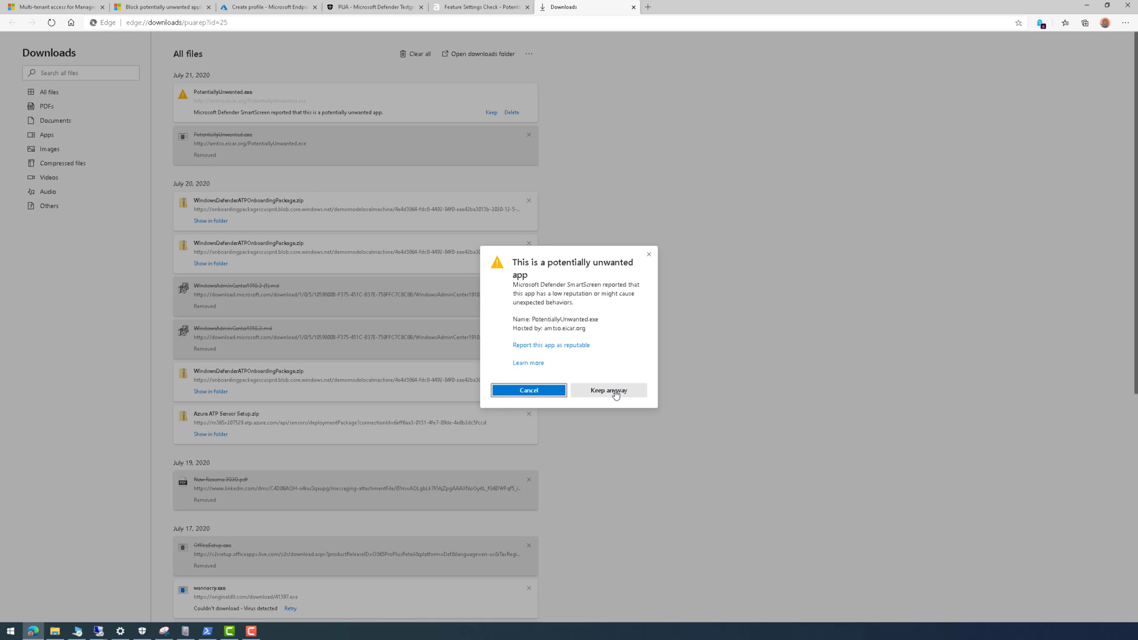
click(608, 390)
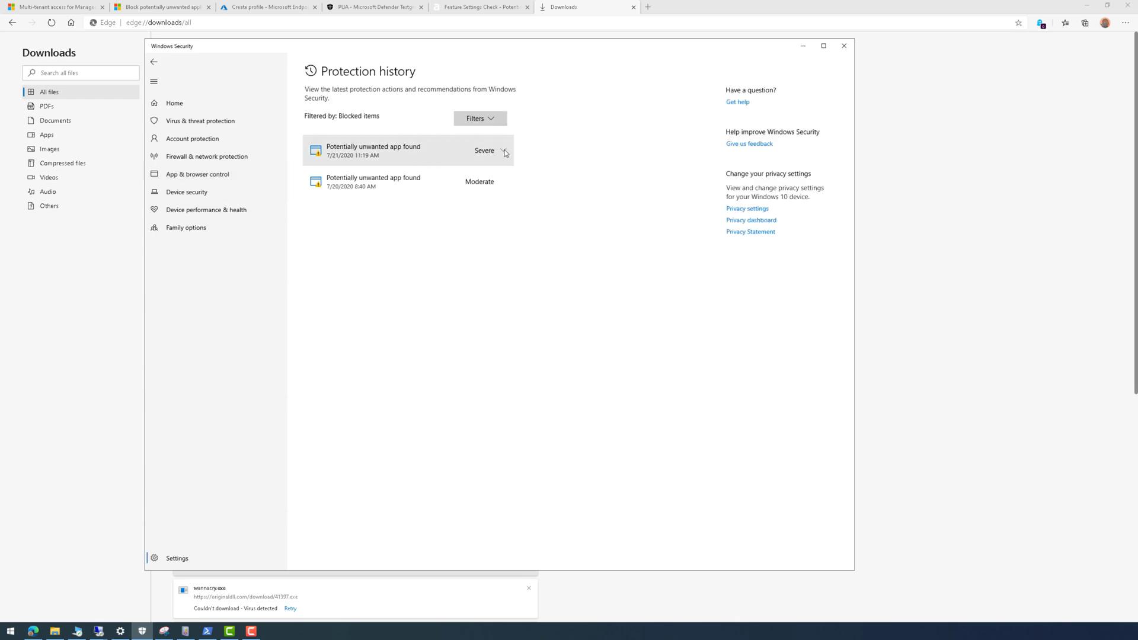
Step: Expand the newest severe Potentially unwanted app found entry dated 7/21/2020
click(507, 153)
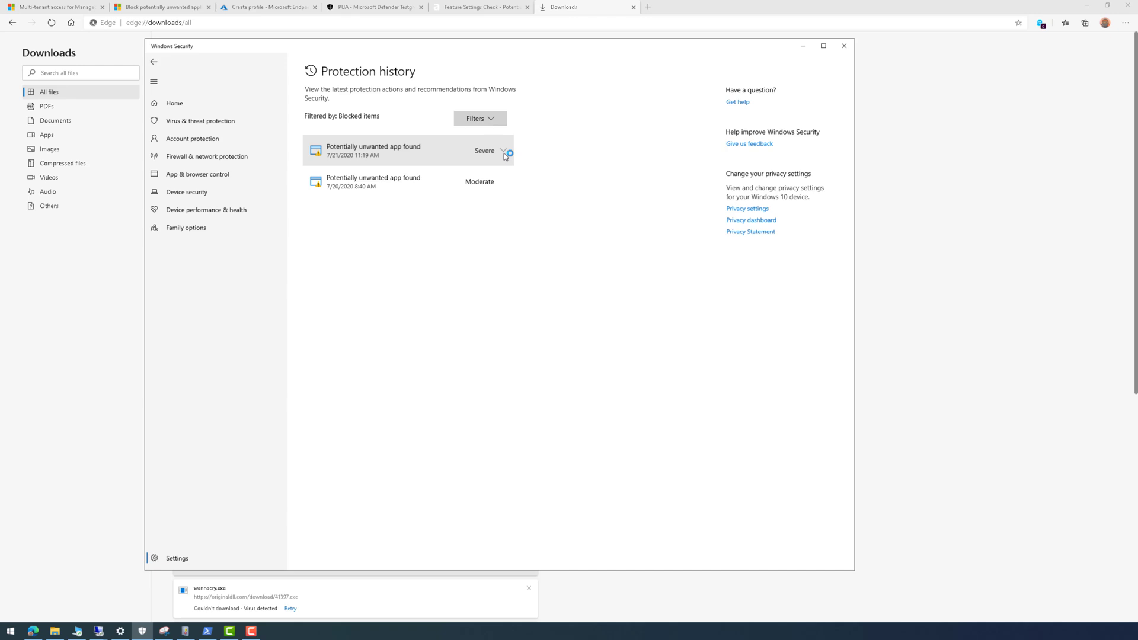
click(504, 150)
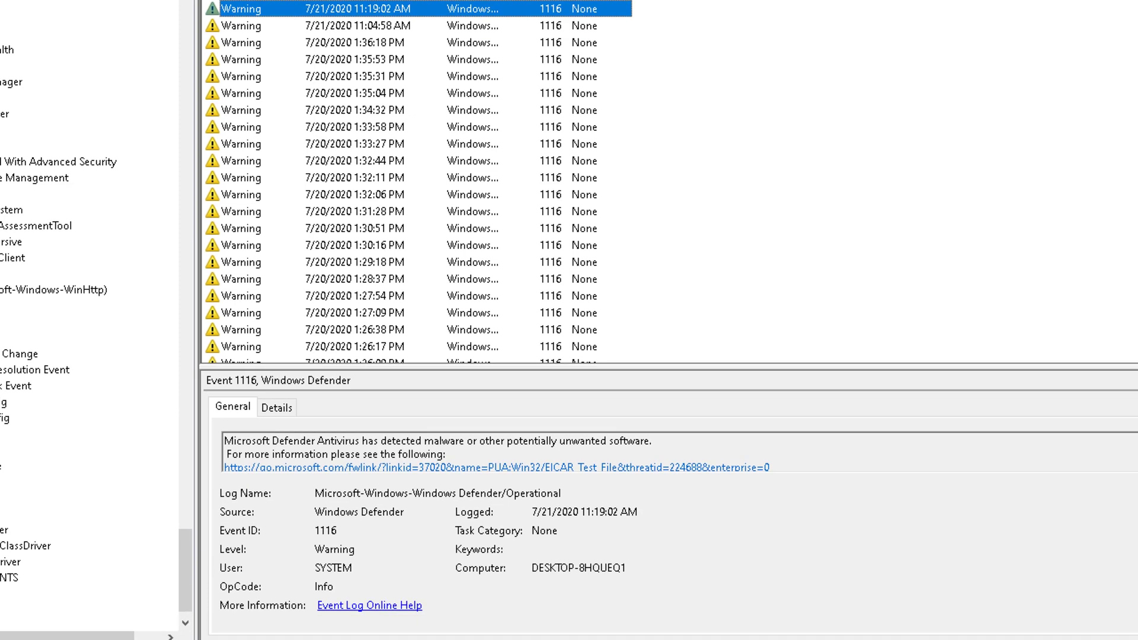
Step: Read the General details of Windows Defender warning event 1116 for the PUA EICAR test file
scroll(down, 3)
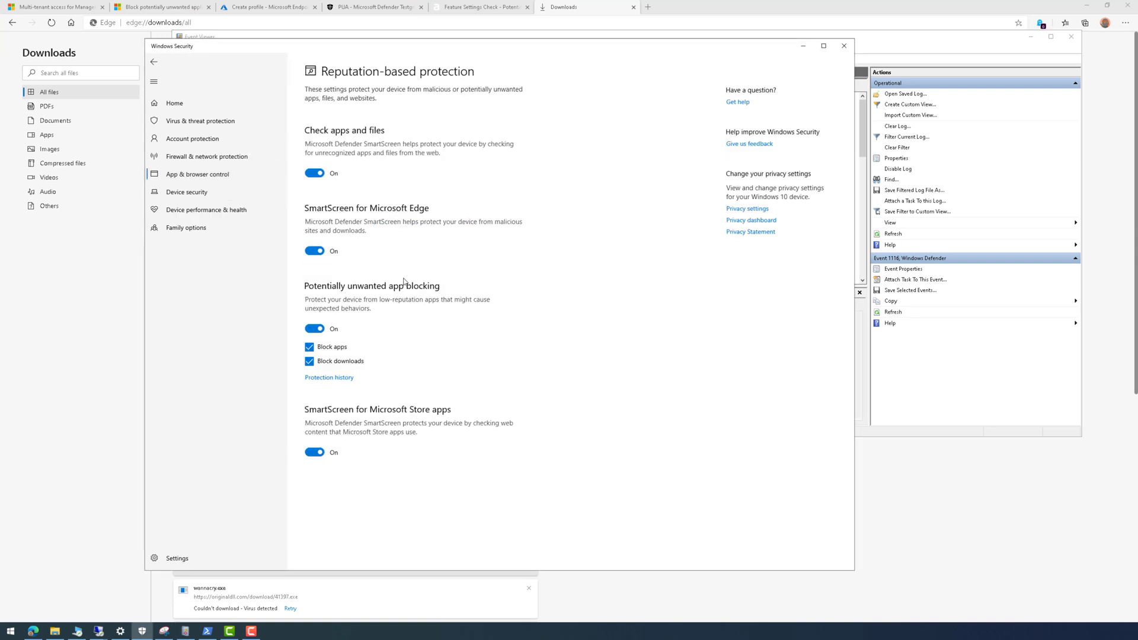
mouse_move(384, 353)
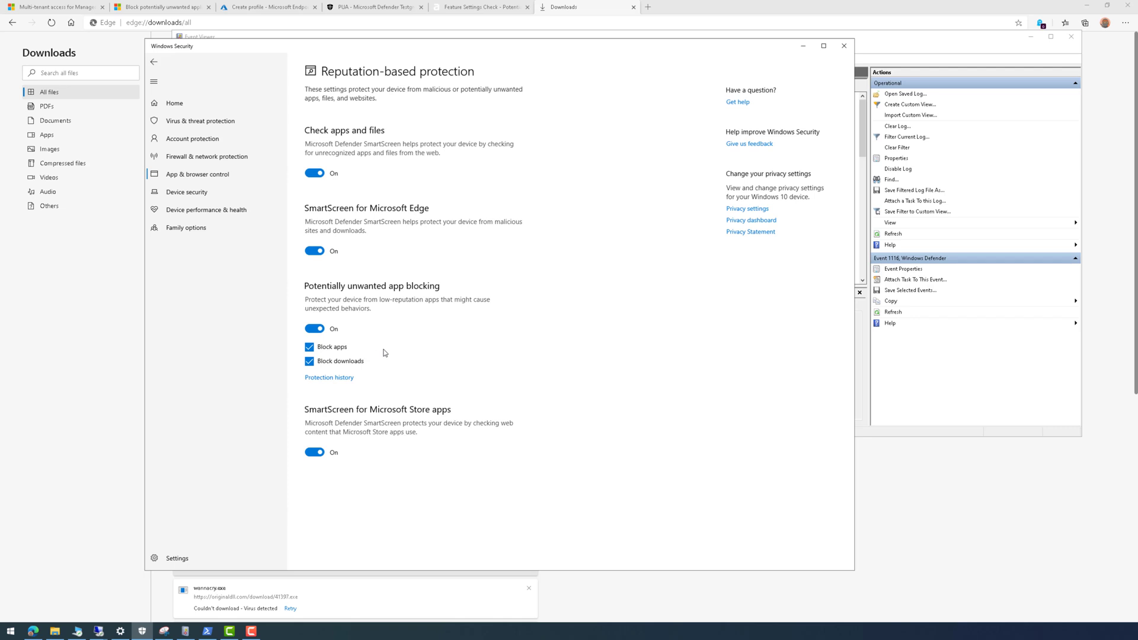
mouse_move(510, 354)
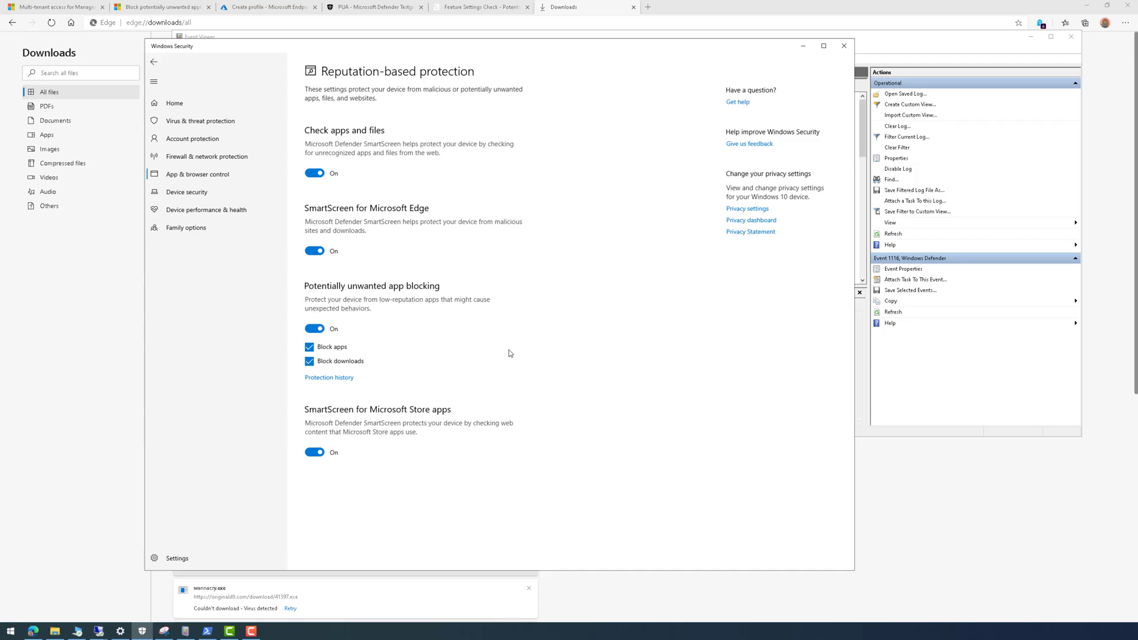